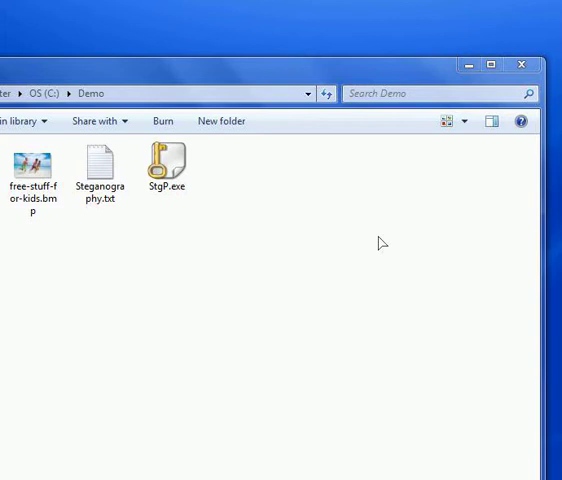
mouse_move(324, 204)
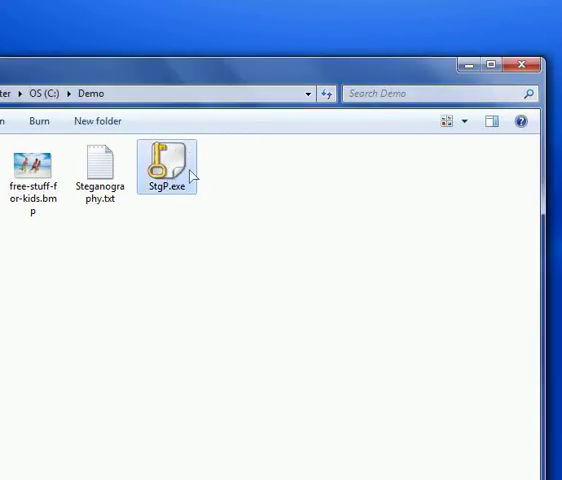
mouse_move(170, 162)
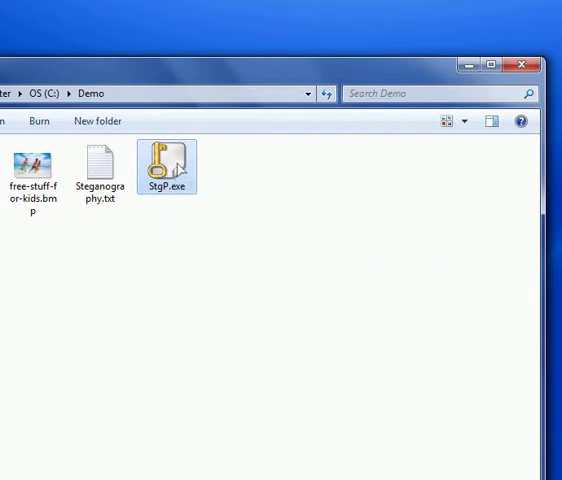
mouse_move(168, 164)
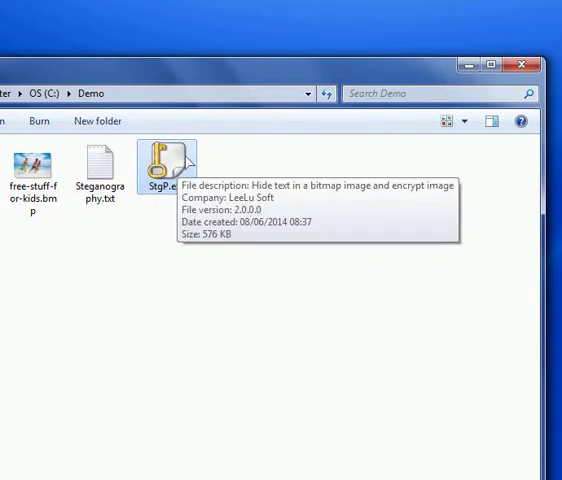
mouse_move(222, 192)
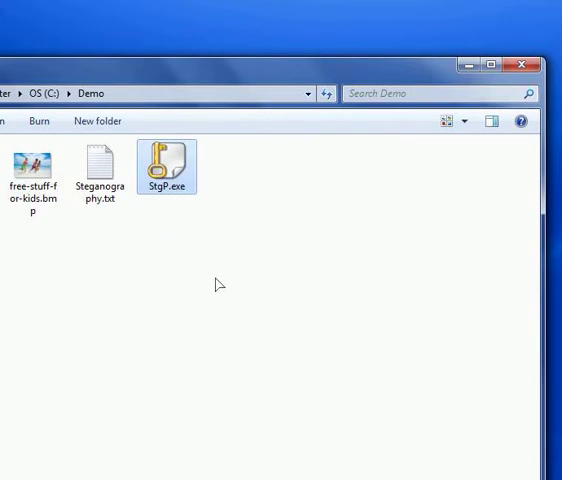
mouse_move(122, 260)
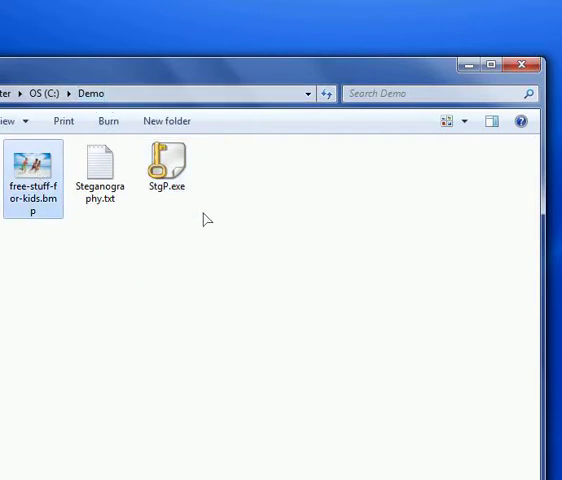
Review the Steganography text file in the Demo folder and close it.
left_click(166, 164)
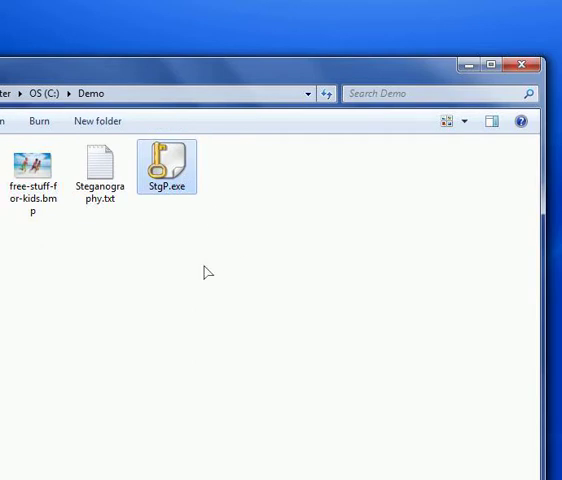
mouse_move(168, 162)
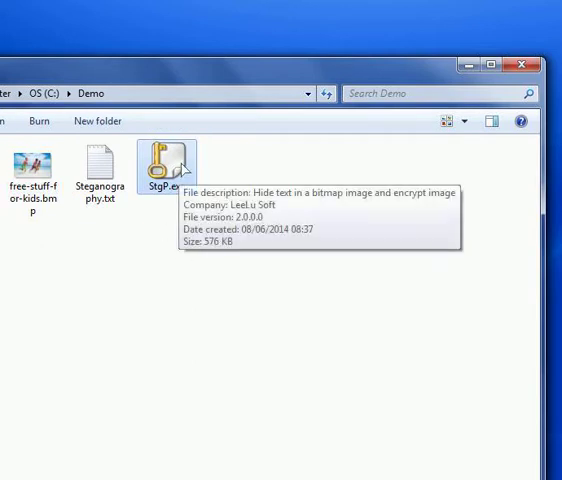
left_click(100, 170)
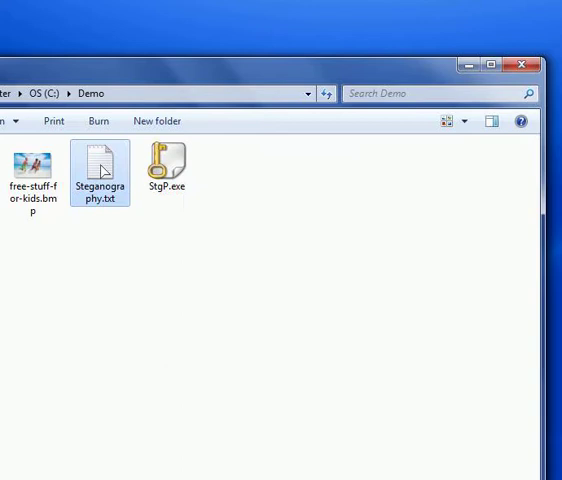
double_click(100, 170)
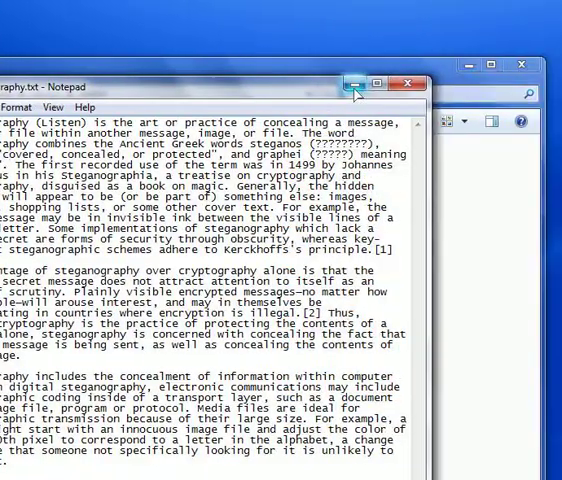
left_click(350, 84)
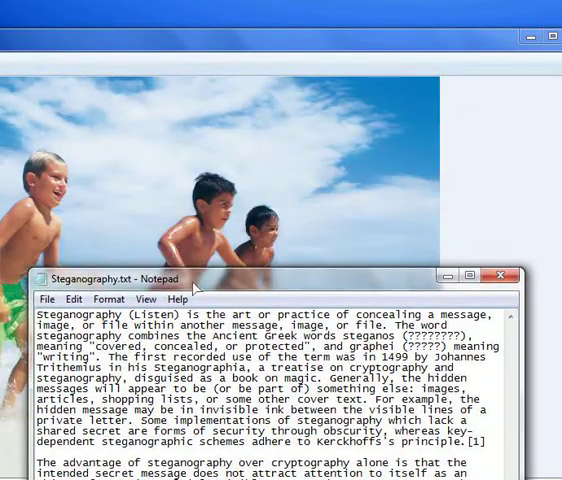
mouse_move(244, 184)
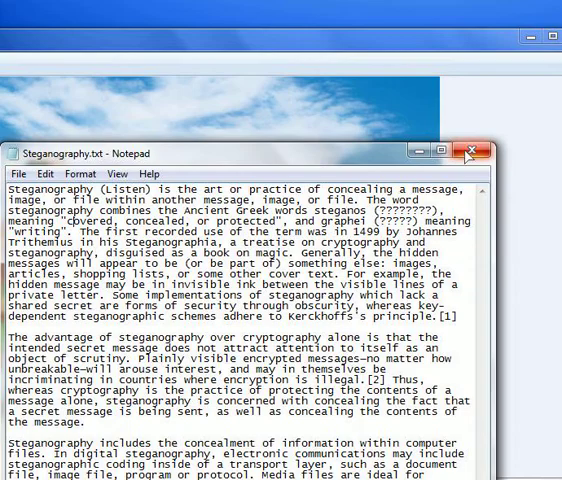
left_click(472, 152)
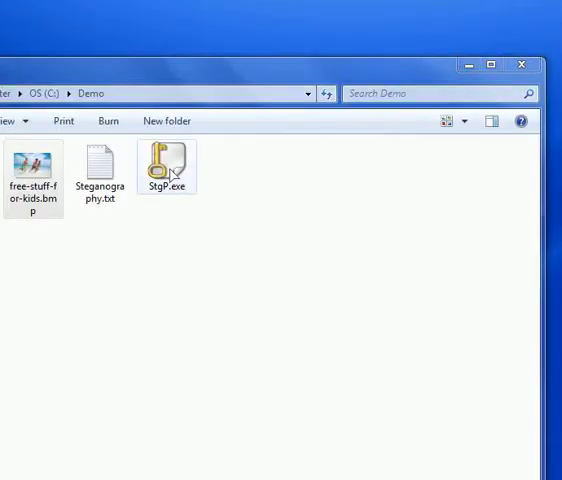
Launch StgP.exe and bring up its image-opening dialog in the Demo folder.
left_click(168, 162)
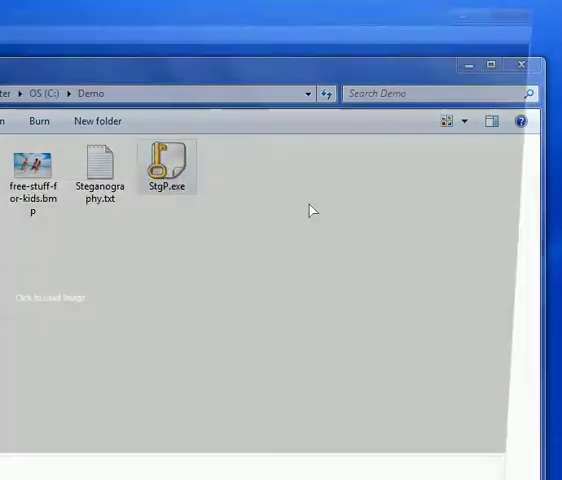
left_click(506, 8)
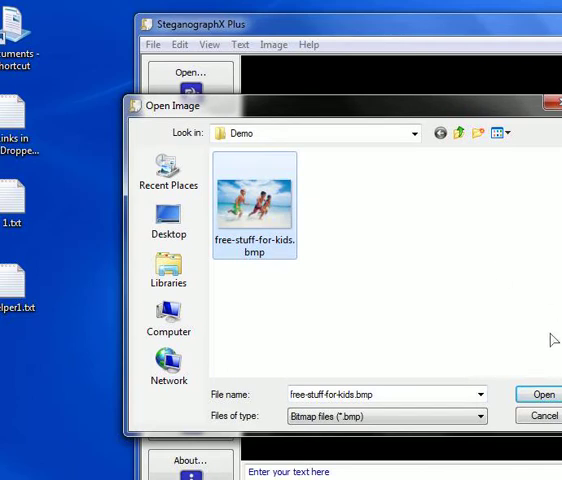
Load free-stuff-for-kids.bmp and select the 'Enter your text here' placeholder for replacement.
left_click(538, 392)
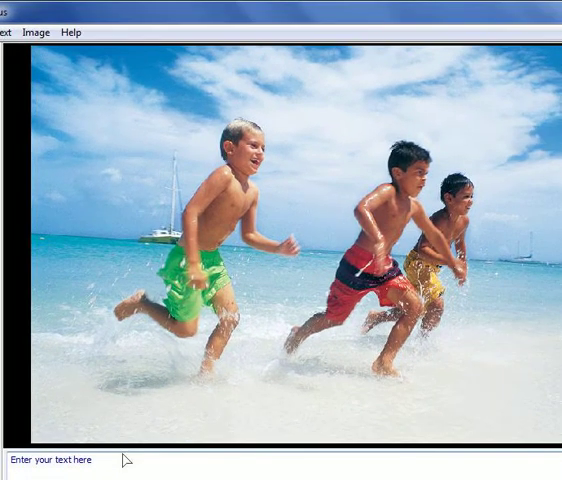
double_click(86, 460)
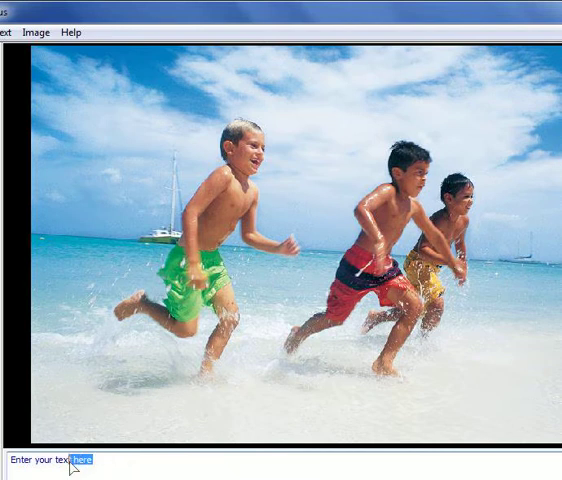
triple_click(44, 462)
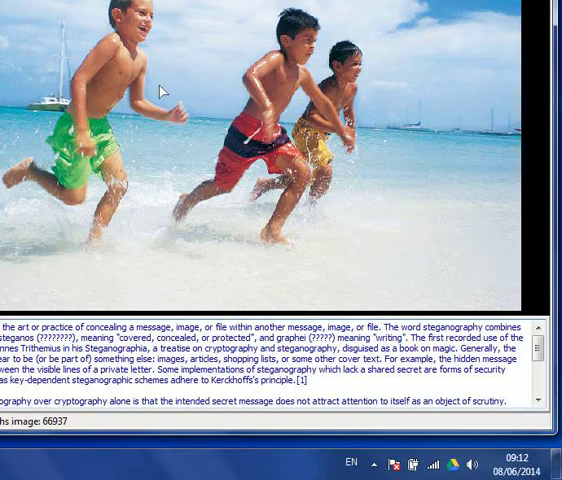
mouse_move(138, 40)
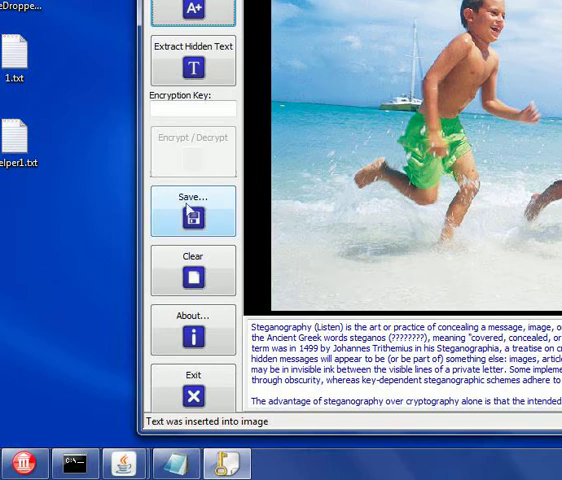
Save the text-carrying beach image as aaaa.bmp in the Demo folder.
left_click(192, 210)
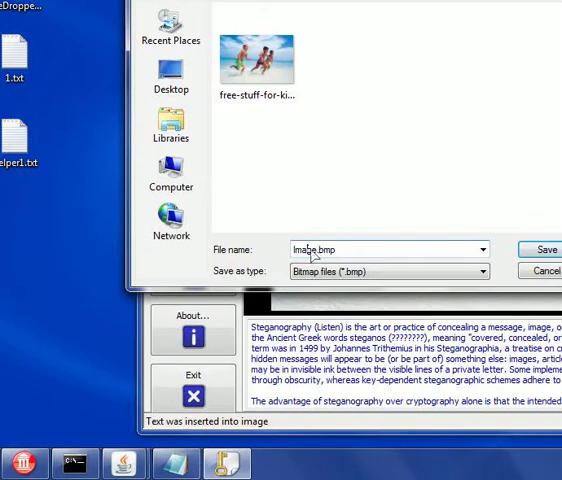
double_click(310, 250)
type("aaa")
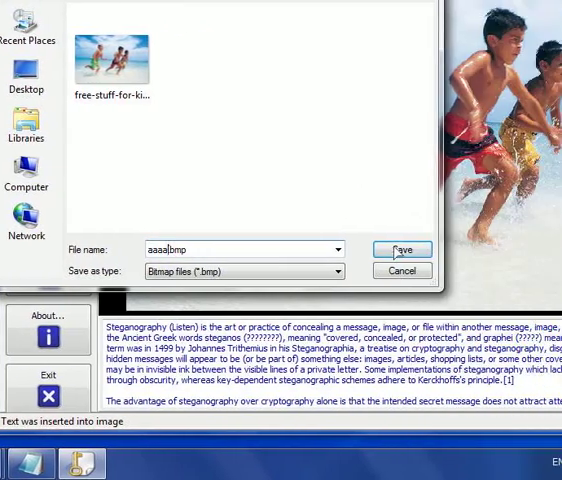
left_click(400, 248)
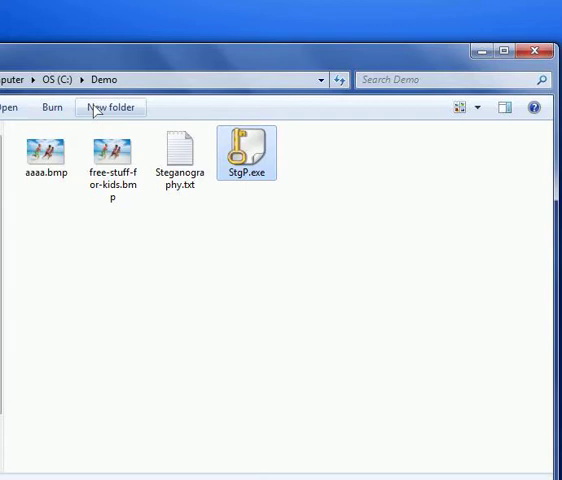
left_click(46, 148)
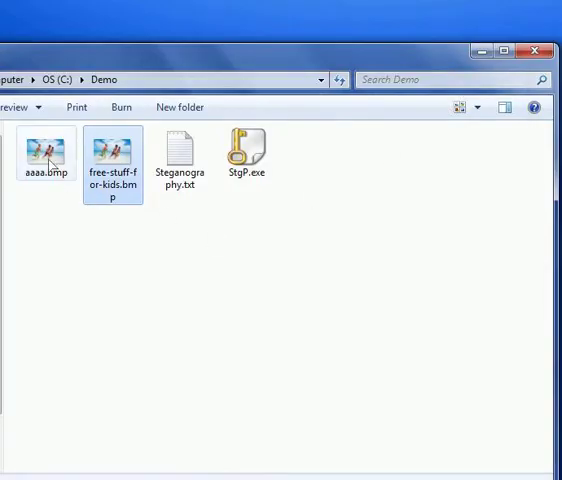
left_click(46, 150)
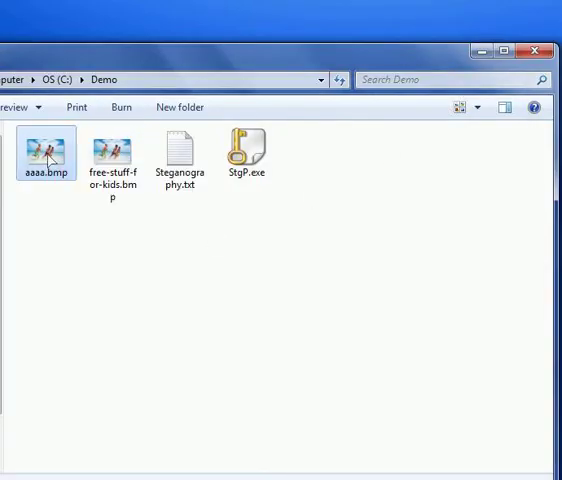
double_click(46, 146)
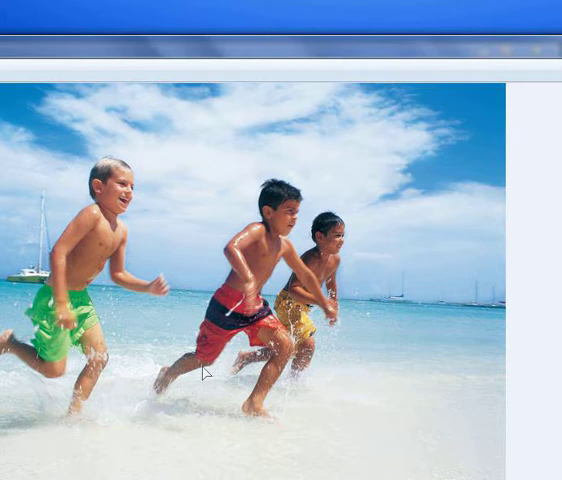
mouse_move(284, 194)
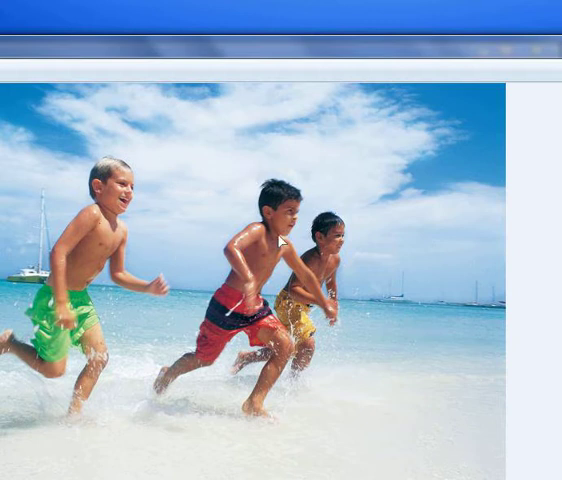
mouse_move(250, 288)
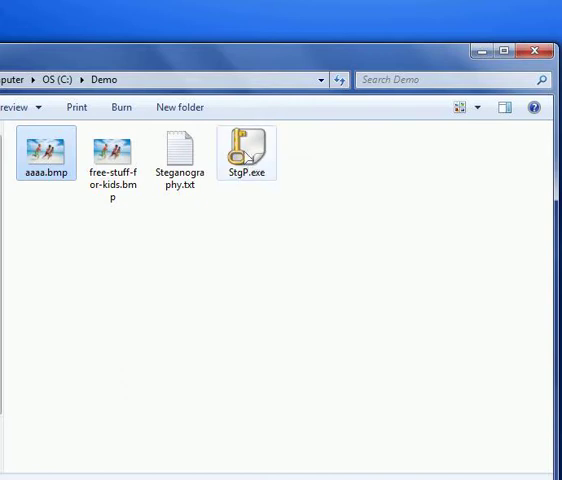
Relaunch StgP.exe, confirming the unsigned-program security warning.
double_click(246, 152)
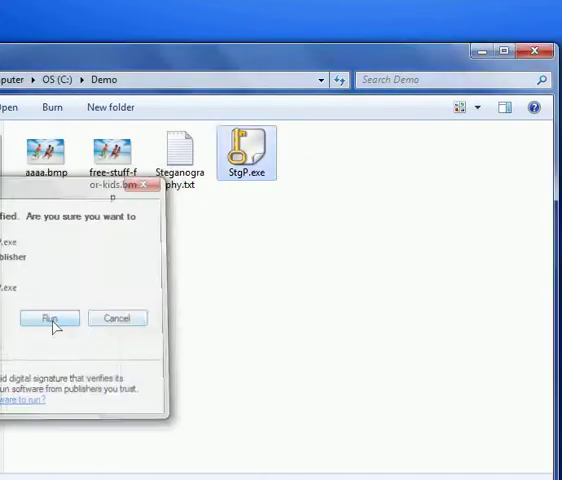
left_click(50, 318)
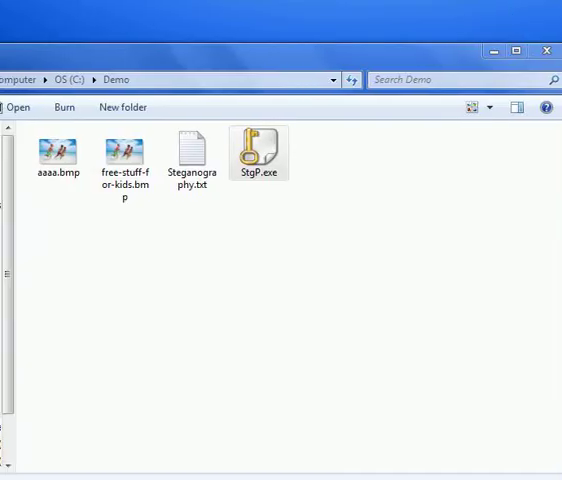
double_click(258, 150)
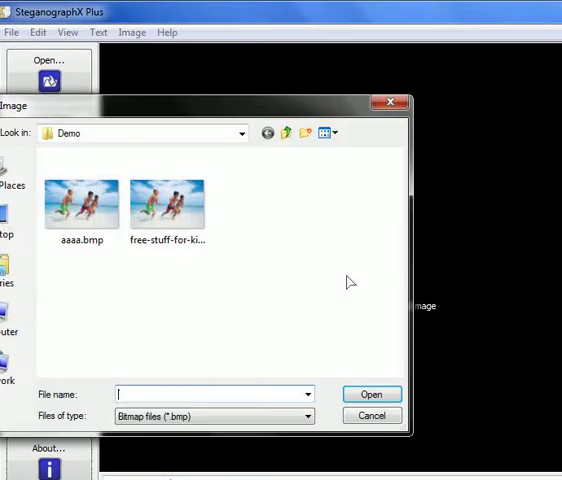
Load aaaa.bmp into SteganographX Plus.
left_click(82, 200)
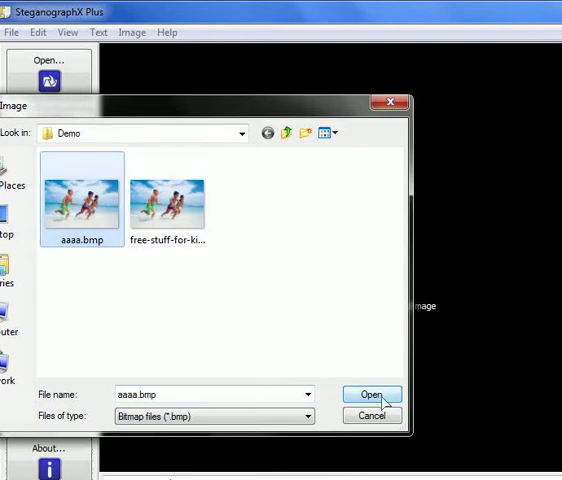
left_click(372, 392)
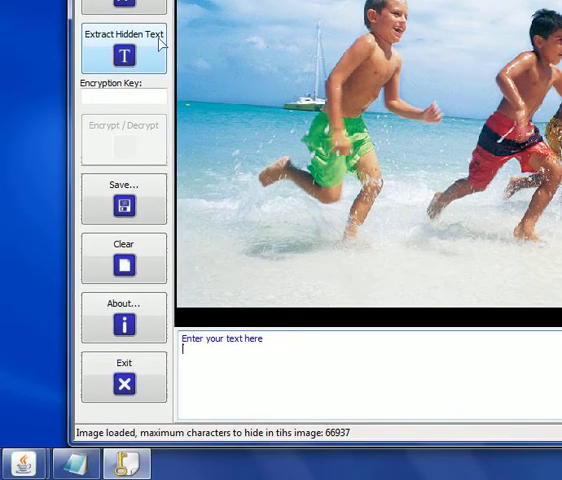
mouse_move(136, 48)
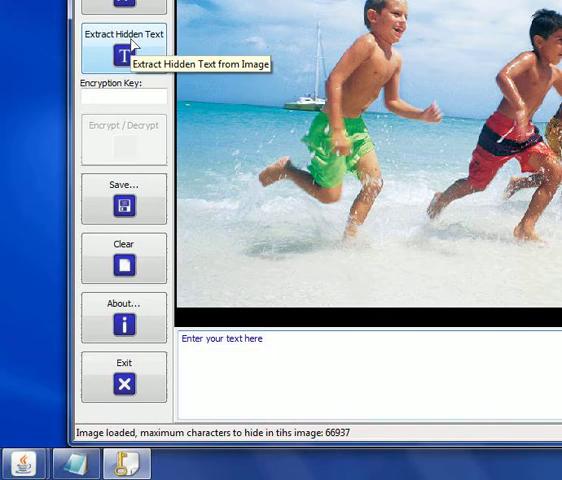
Extract the hidden steganography article from aaaa.bmp and scroll through the recovered text.
left_click(124, 42)
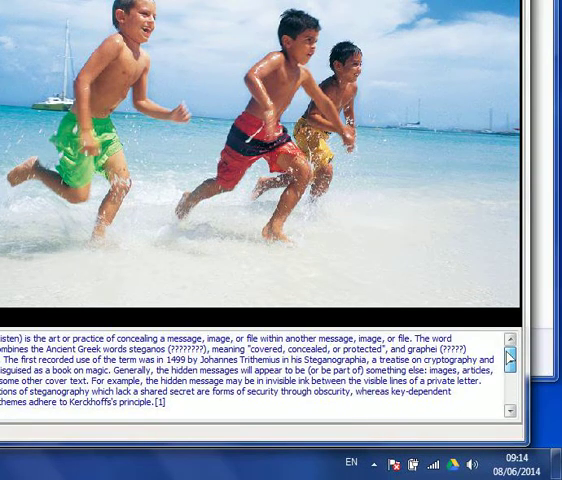
scroll("down", 3)
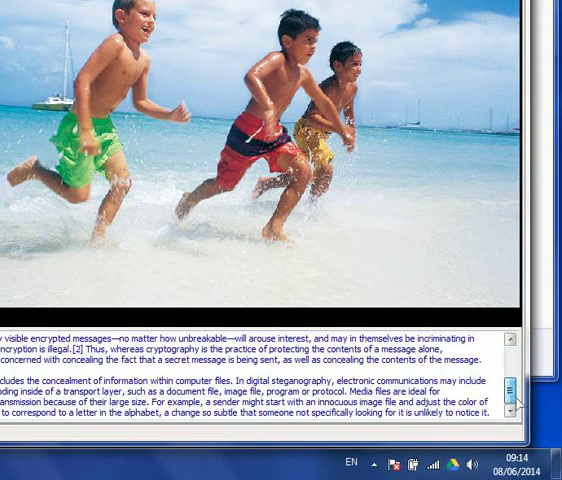
left_click(516, 390)
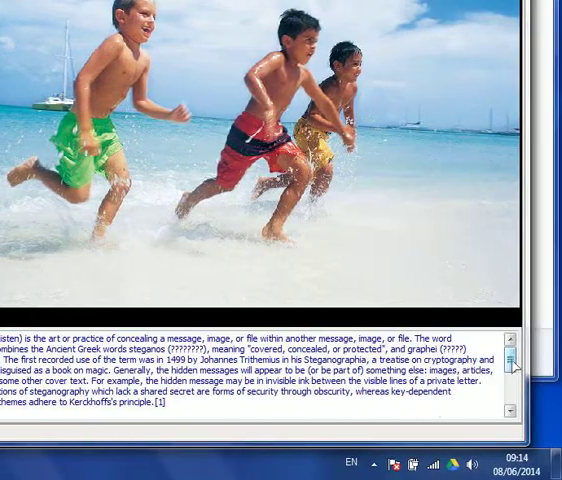
scroll("down", 3)
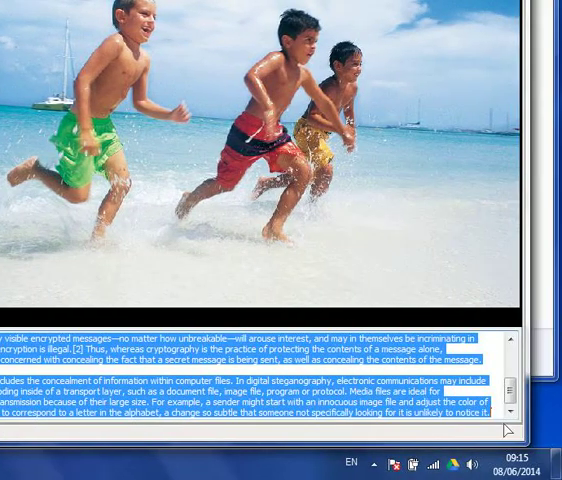
mouse_move(216, 88)
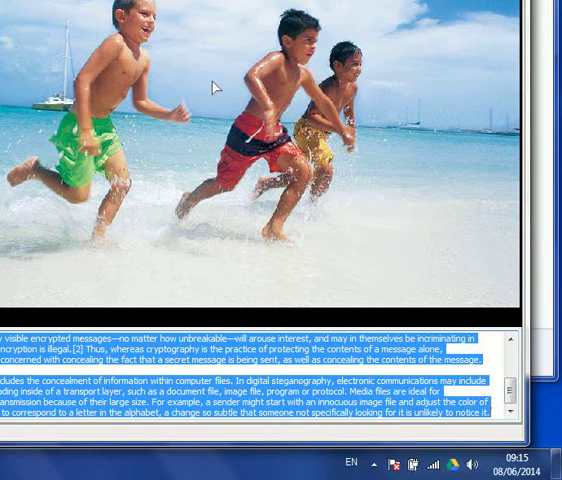